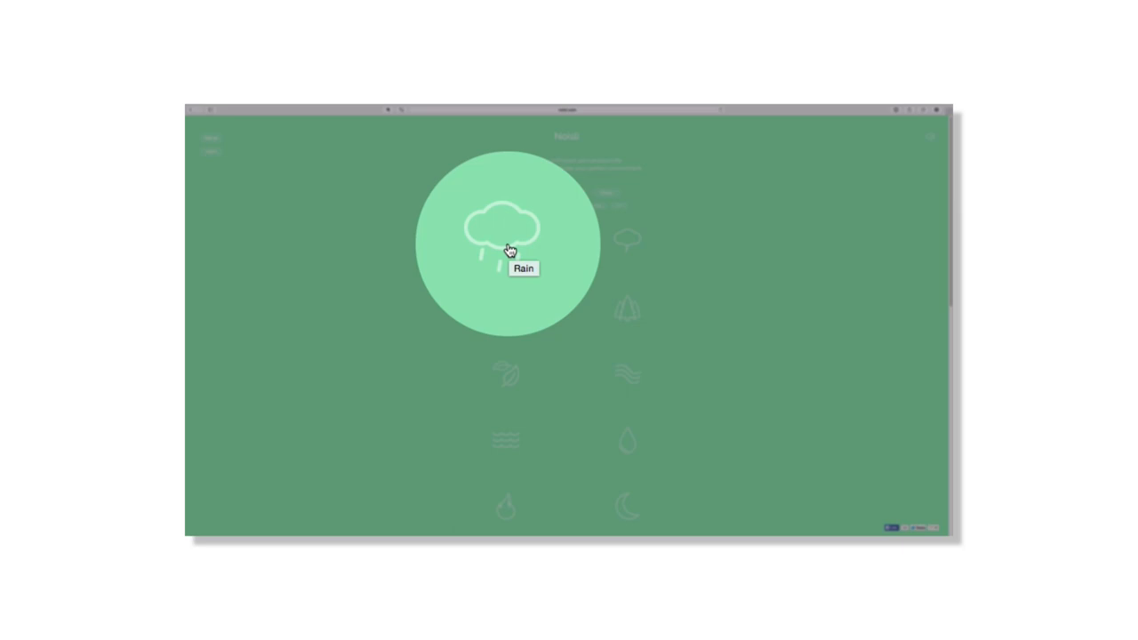
{"action": "mouse_move", "coordinate": [629, 242]}
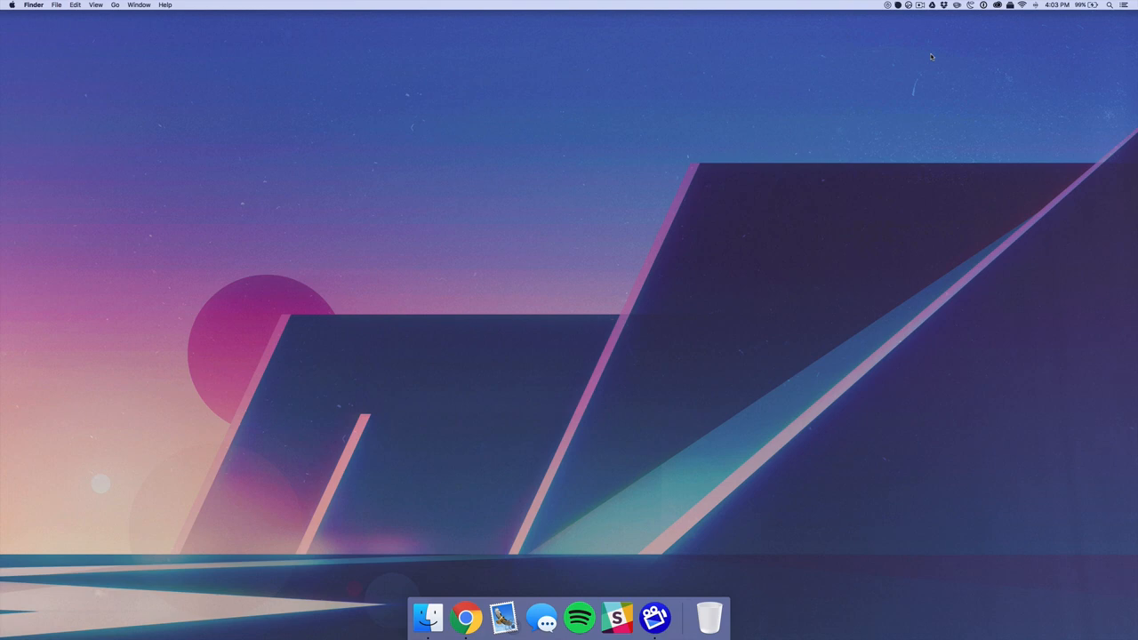
{"action": "mouse_move", "coordinate": [915, 155]}
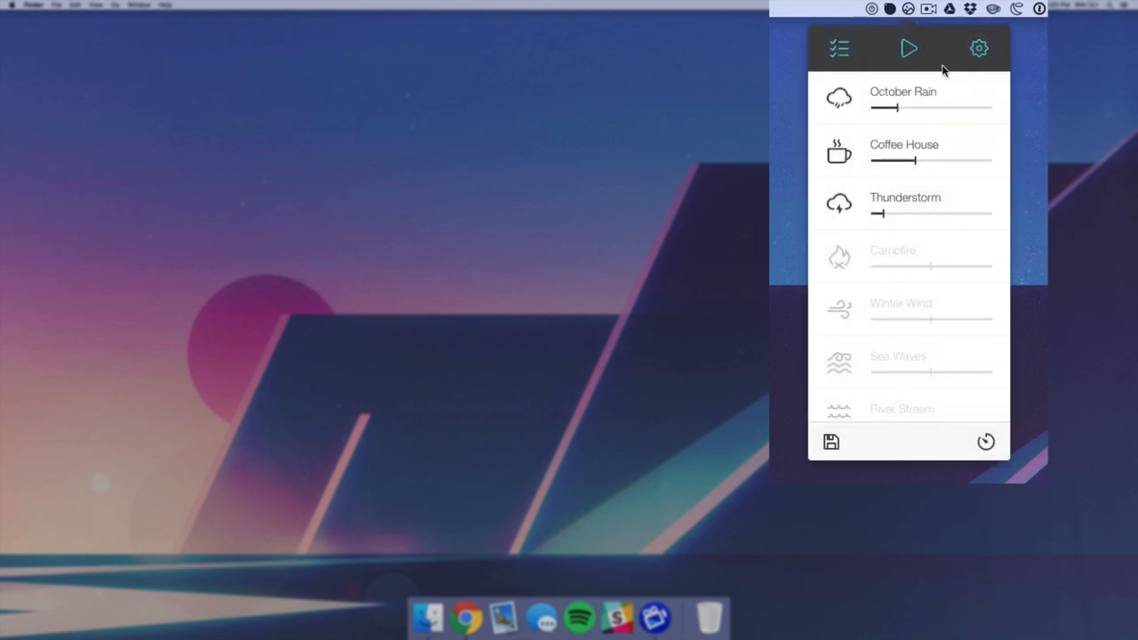
Start playback of the mix and scroll through the whole sound list and back up.
{"action": "left_click", "coordinate": [907, 50]}
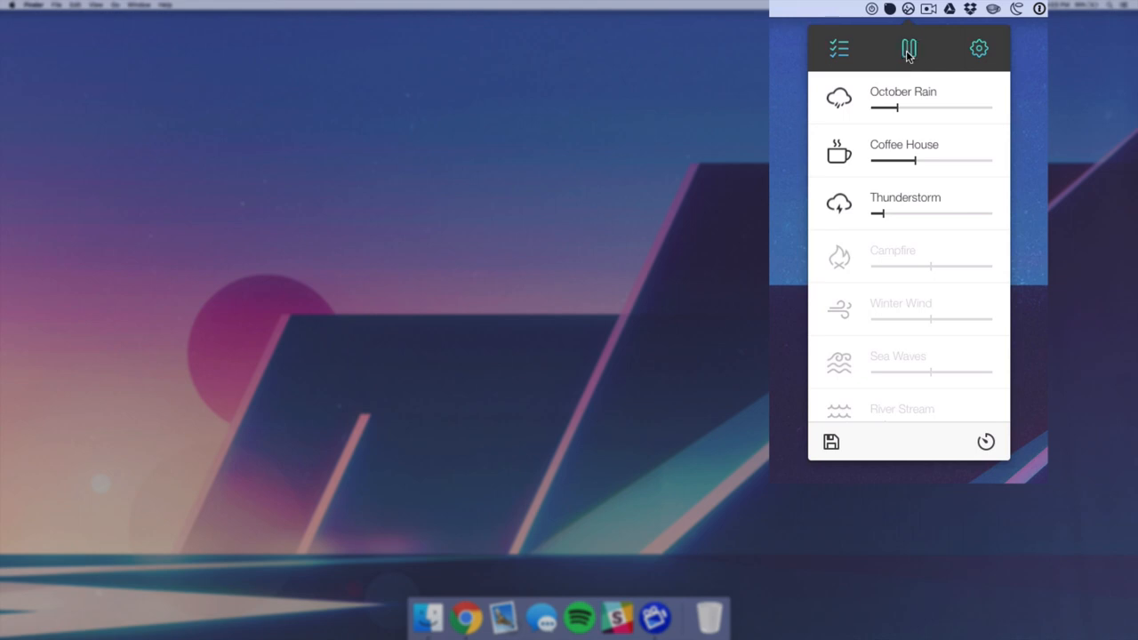
{"action": "scroll", "scroll_direction": "down", "scroll_amount": 3}
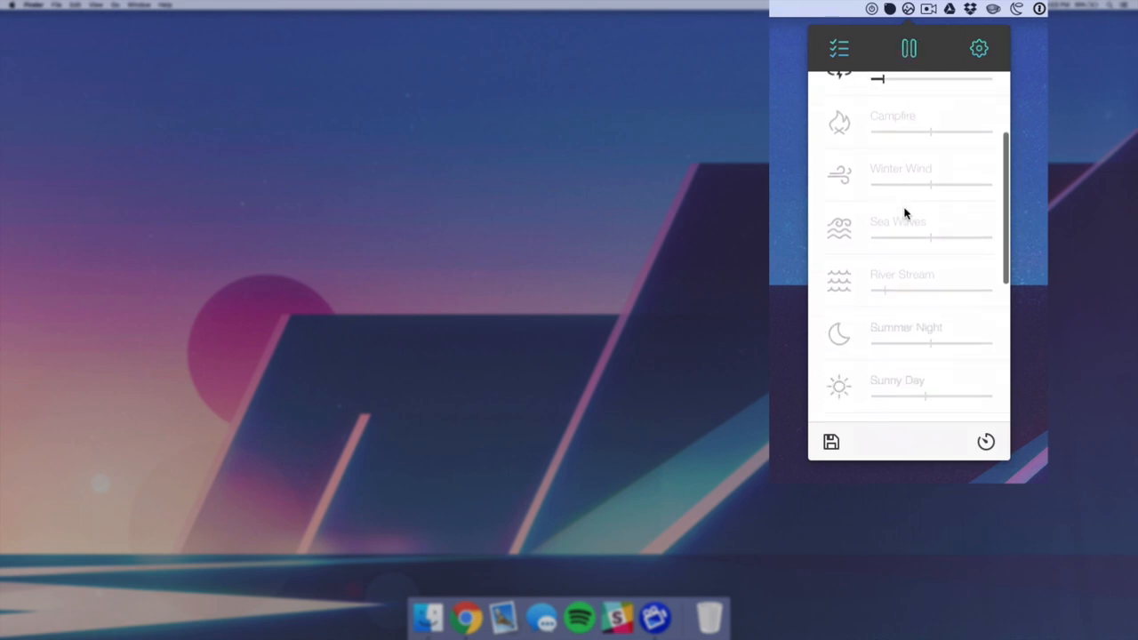
{"action": "scroll", "scroll_direction": "down", "scroll_amount": 3}
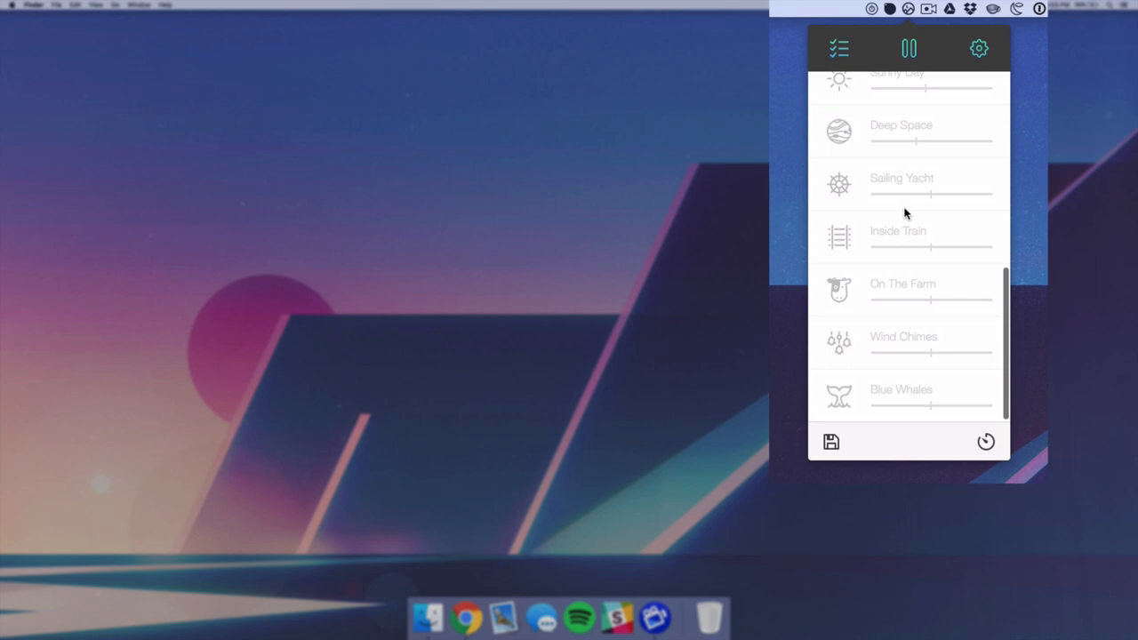
{"action": "scroll", "scroll_direction": "up", "scroll_amount": 3}
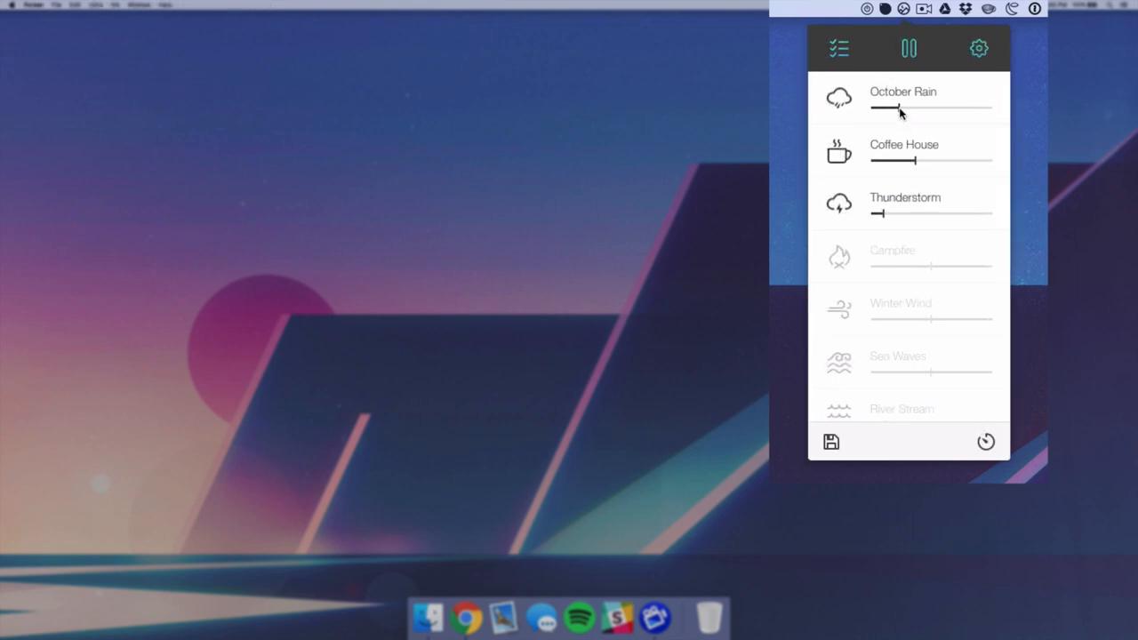
Turn October Rain and Coffee House low, Campfire to full, and switch Thunderstorm off.
{"action": "left_click_drag", "start_coordinate": [879, 108], "coordinate": [890, 108]}
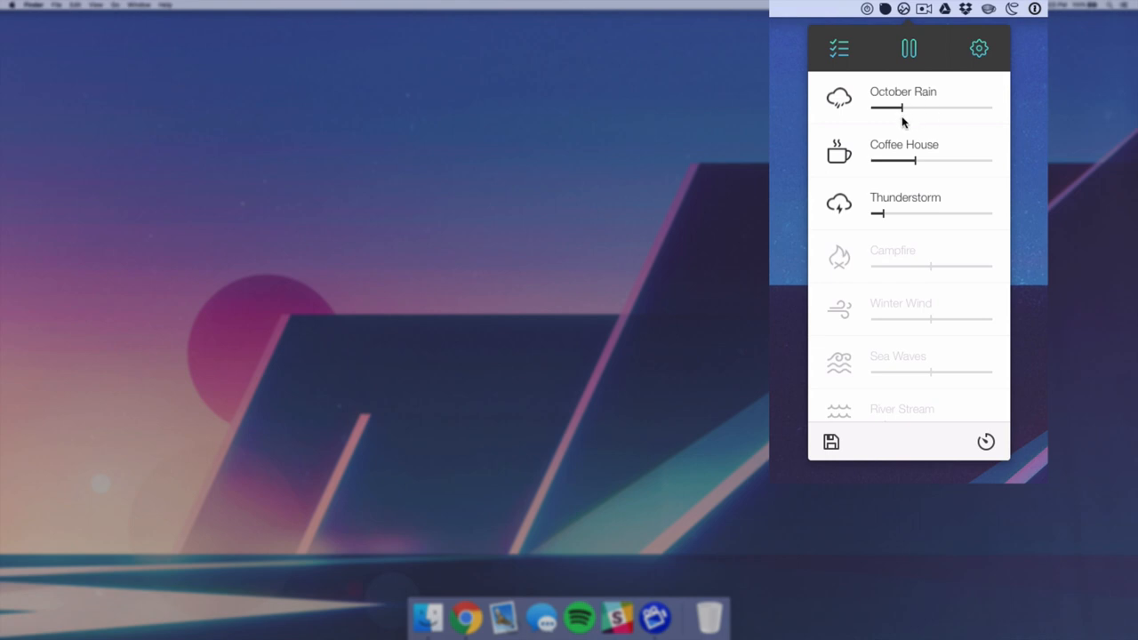
{"action": "left_click_drag", "start_coordinate": [896, 160], "coordinate": [958, 160]}
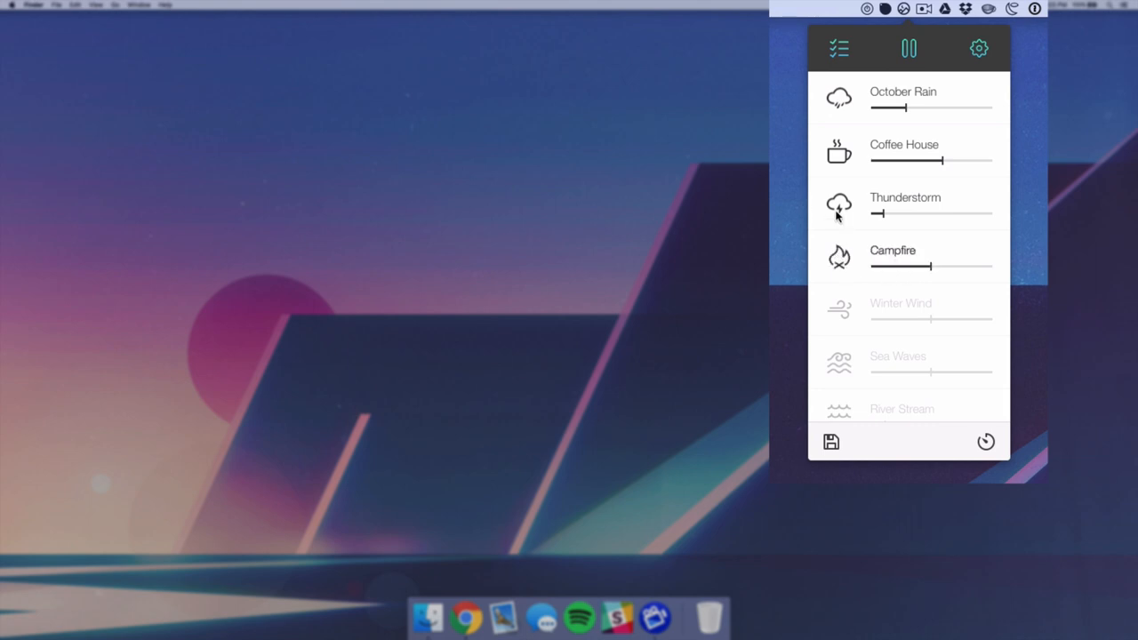
{"action": "left_click", "coordinate": [840, 207]}
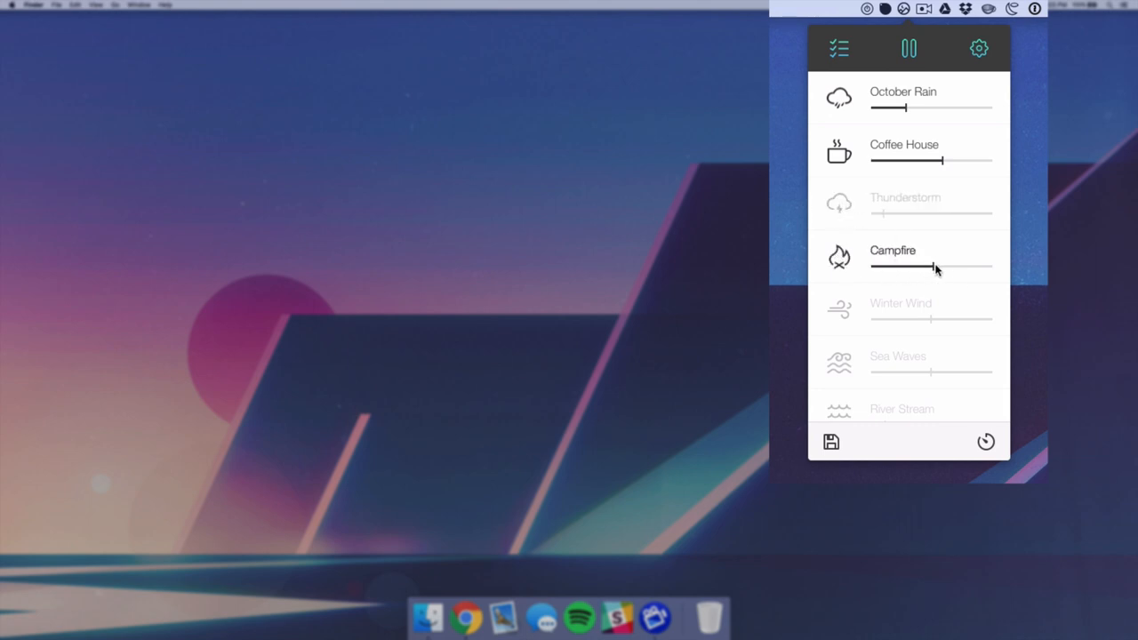
{"action": "left_click_drag", "start_coordinate": [904, 267], "coordinate": [987, 266]}
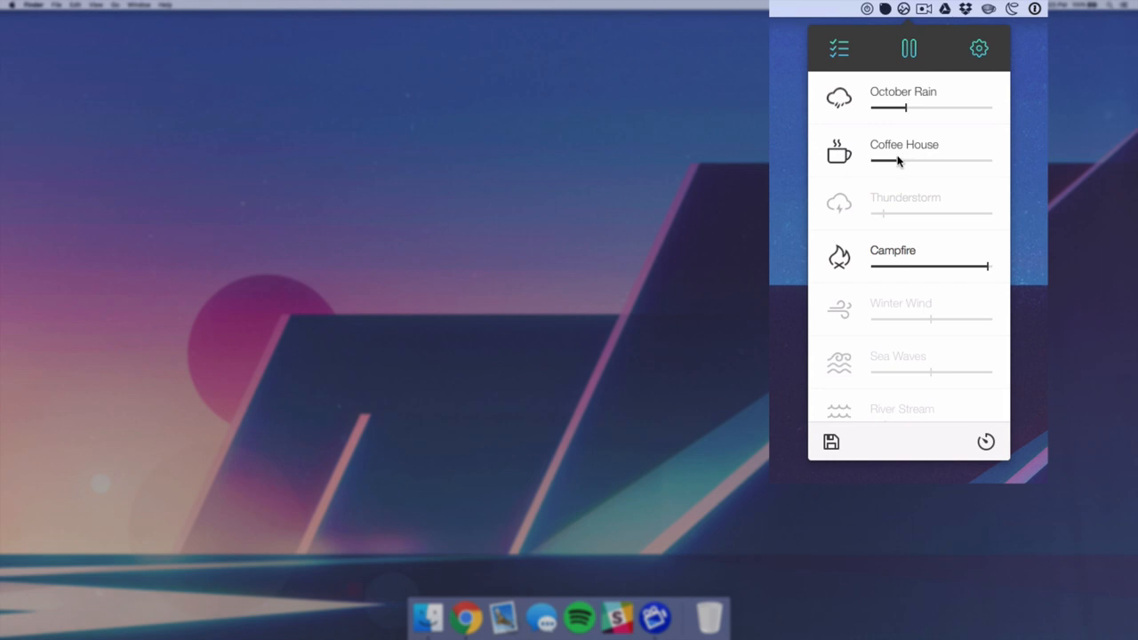
{"action": "left_click_drag", "start_coordinate": [898, 160], "coordinate": [886, 160]}
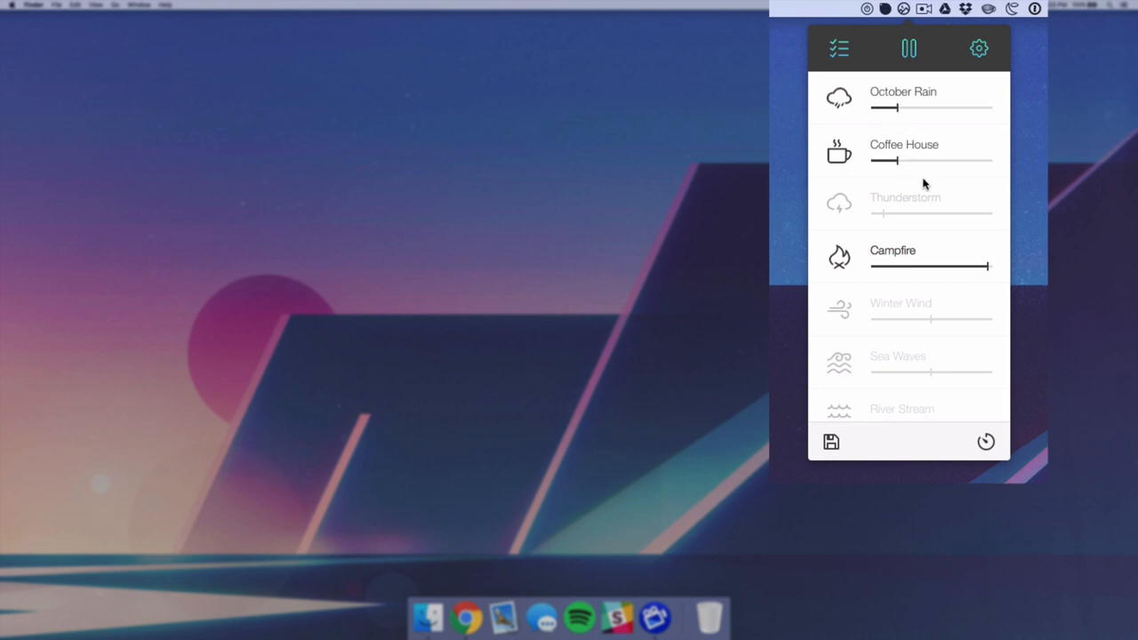
{"action": "mouse_move", "coordinate": [925, 138]}
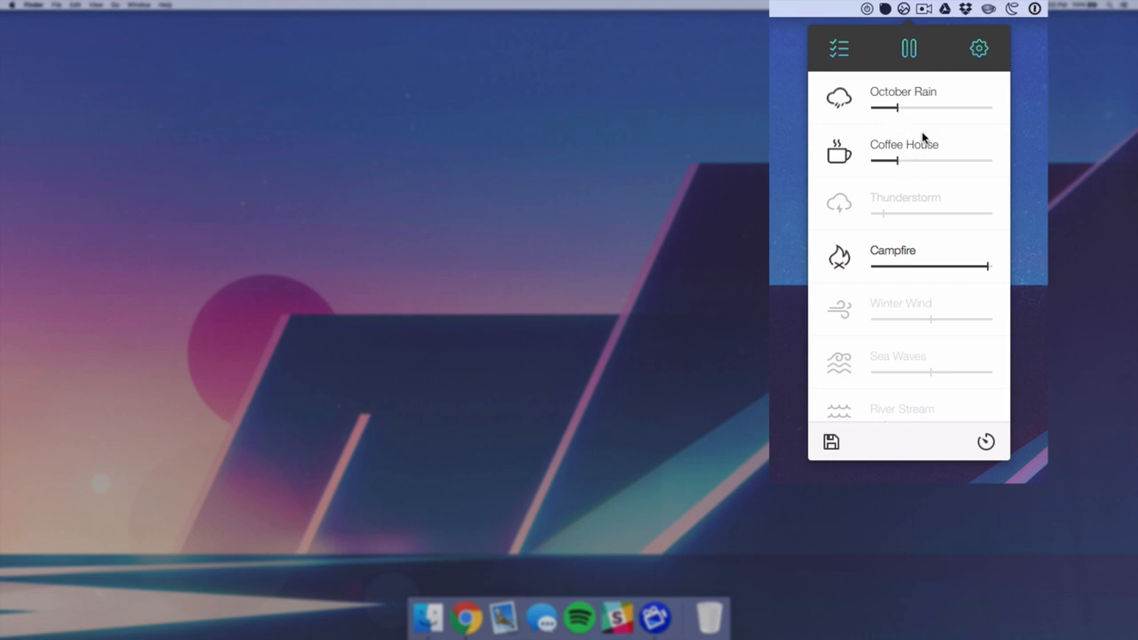
Save the current mix as a mixture named 'October Coffee Fire'.
{"action": "left_click", "coordinate": [831, 441]}
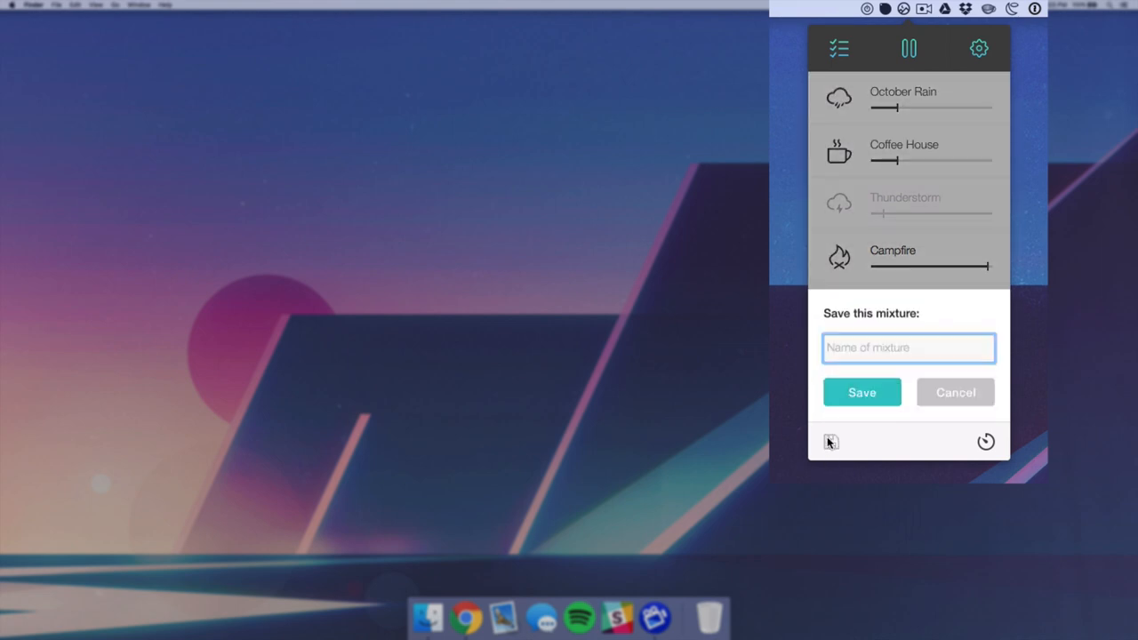
{"action": "mouse_move", "coordinate": [875, 345]}
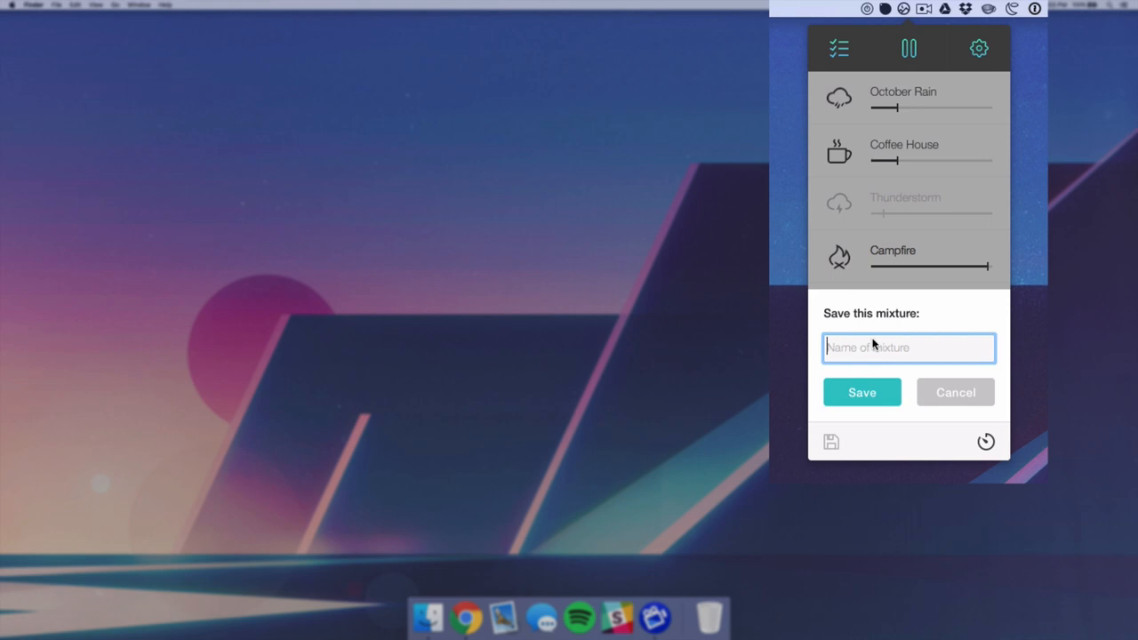
{"action": "mouse_move", "coordinate": [954, 263]}
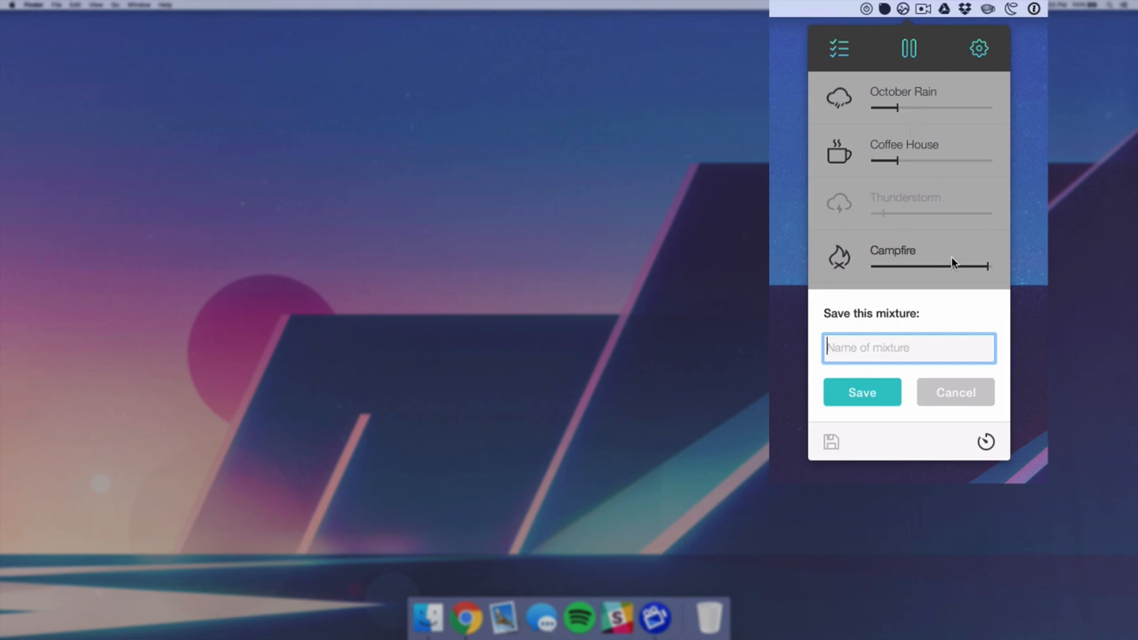
{"action": "mouse_move", "coordinate": [881, 360]}
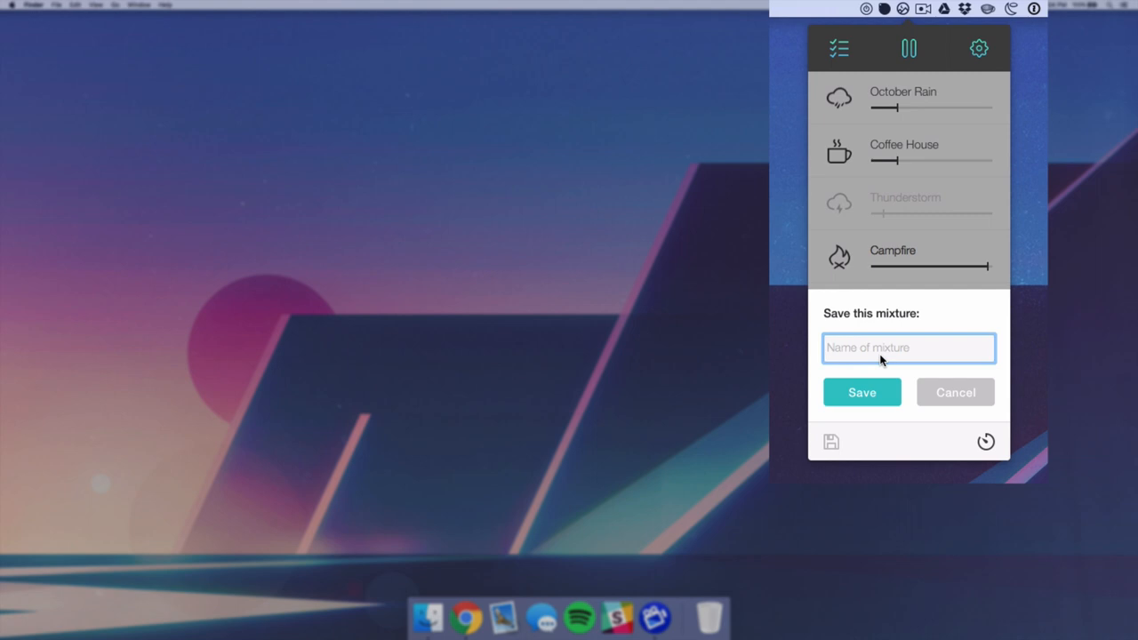
{"action": "type", "text": "October Coff"}
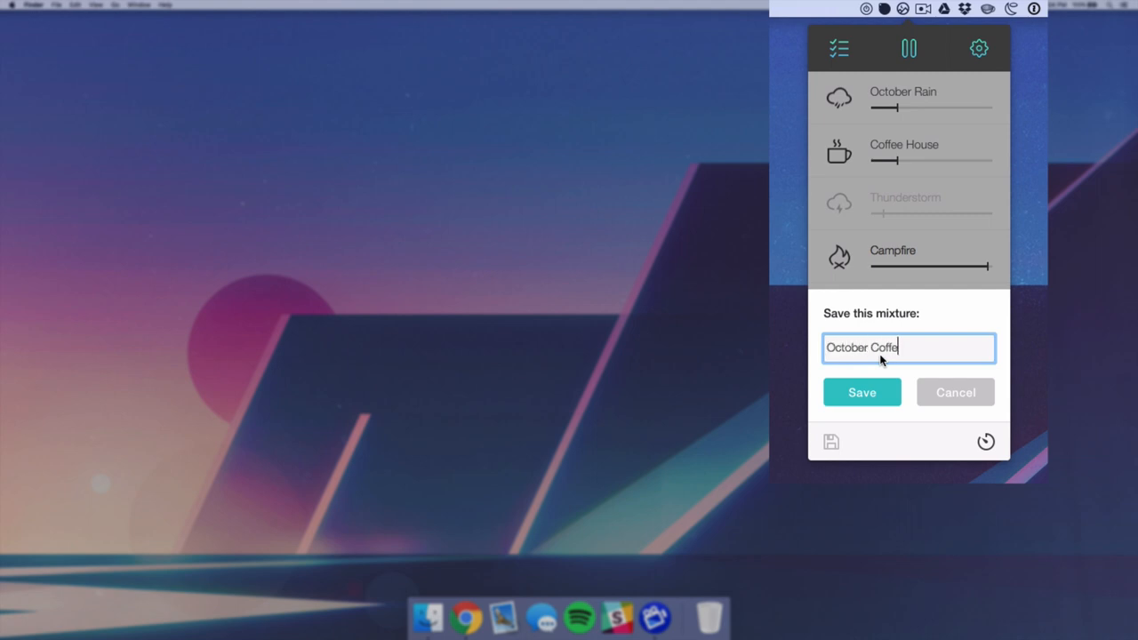
{"action": "type", "text": "e Fire"}
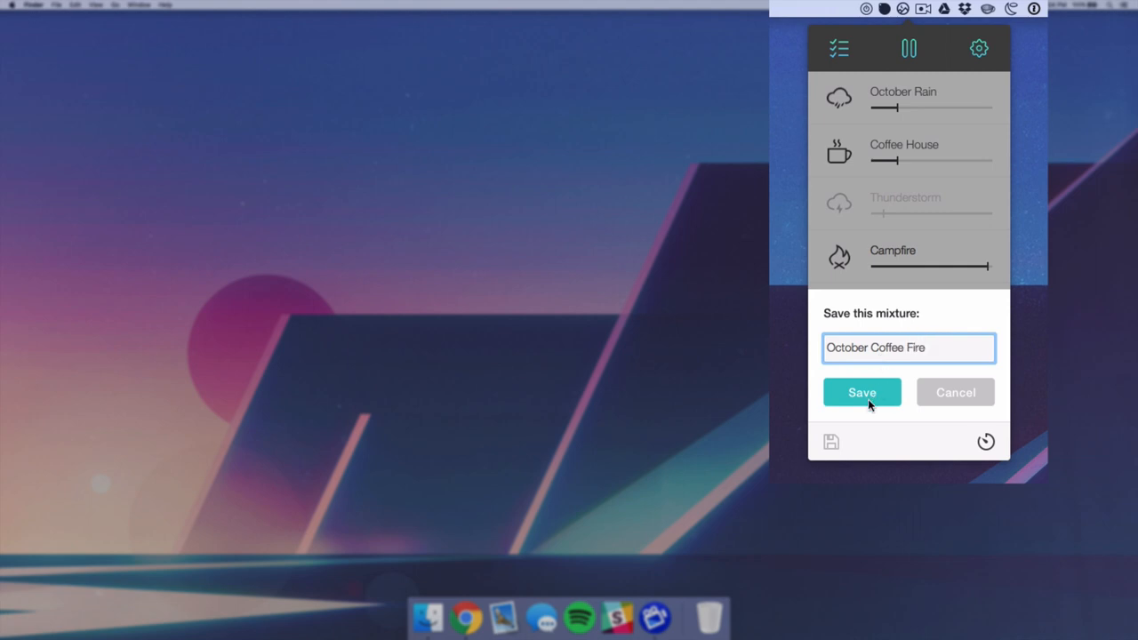
{"action": "left_click", "coordinate": [861, 393]}
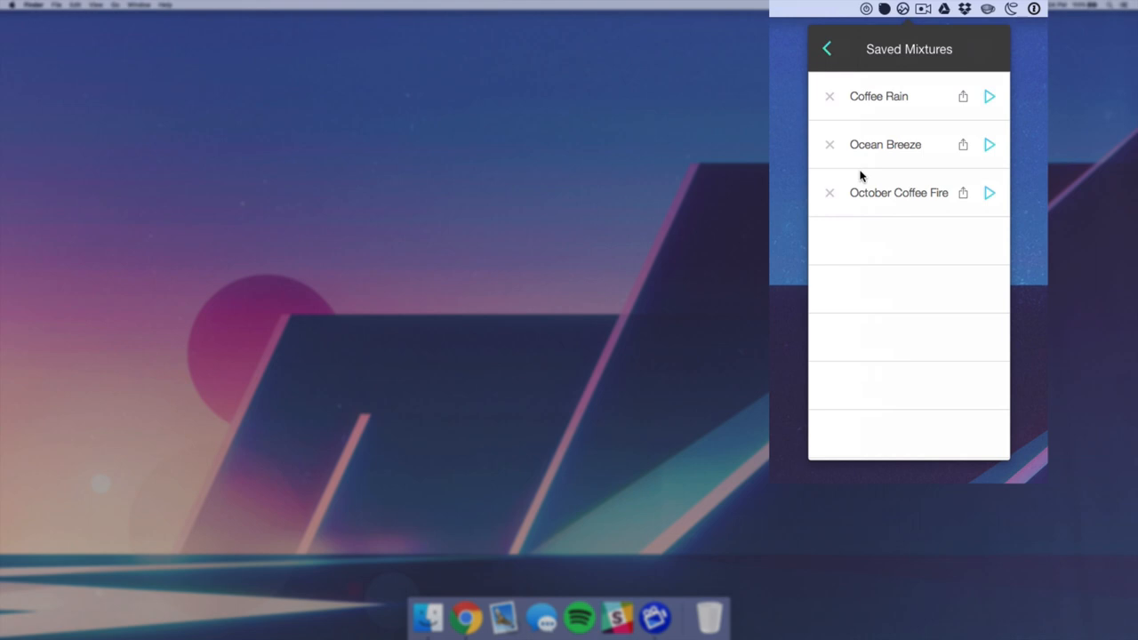
{"action": "mouse_move", "coordinate": [882, 228]}
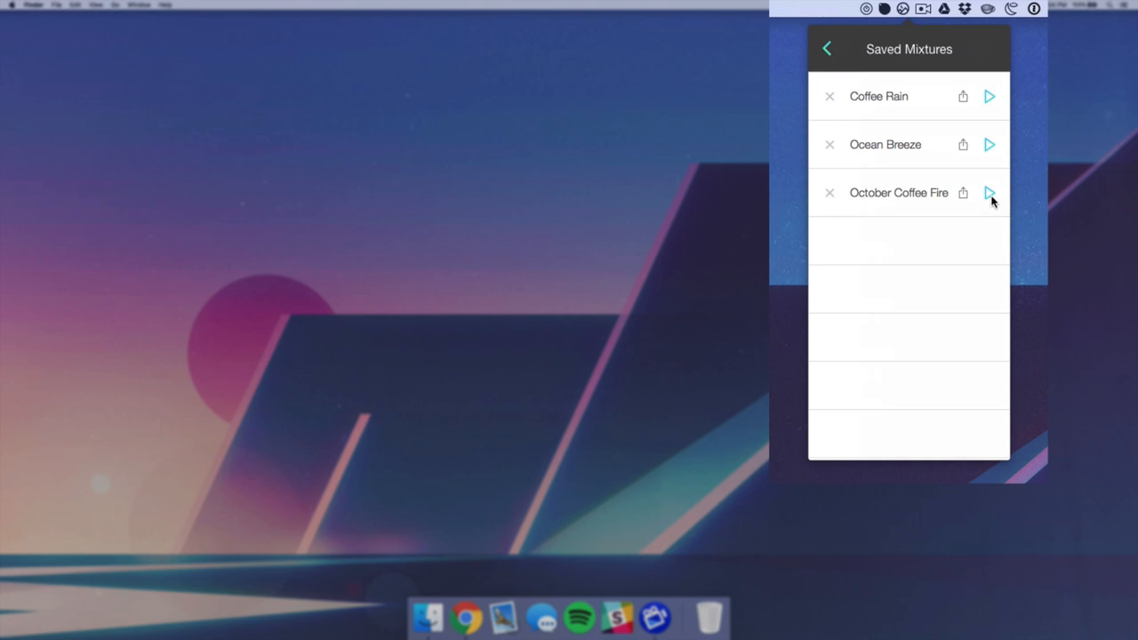
{"action": "mouse_move", "coordinate": [826, 194]}
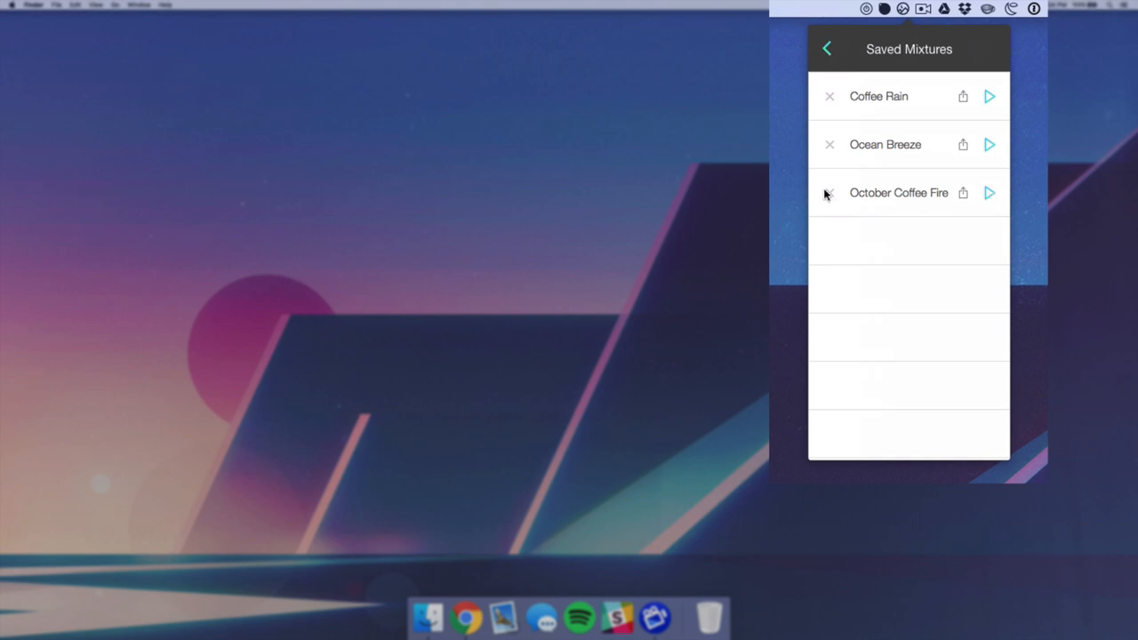
{"action": "mouse_move", "coordinate": [964, 203]}
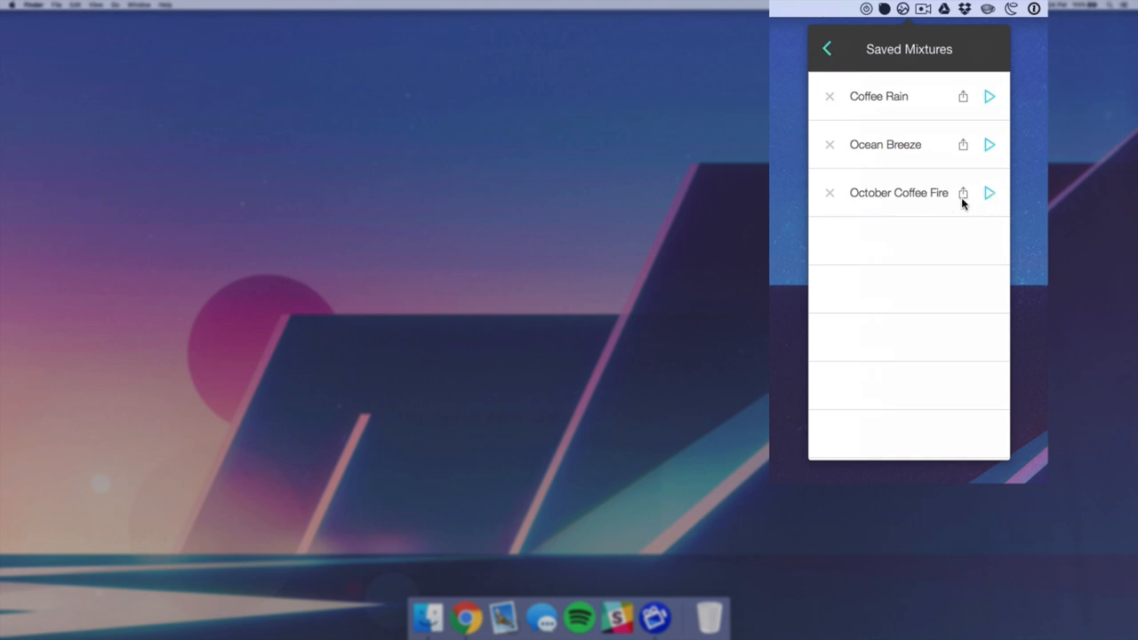
Share October Coffee Fire via Messages as an .nzm file, then dismiss the preview.
{"action": "left_click", "coordinate": [964, 192]}
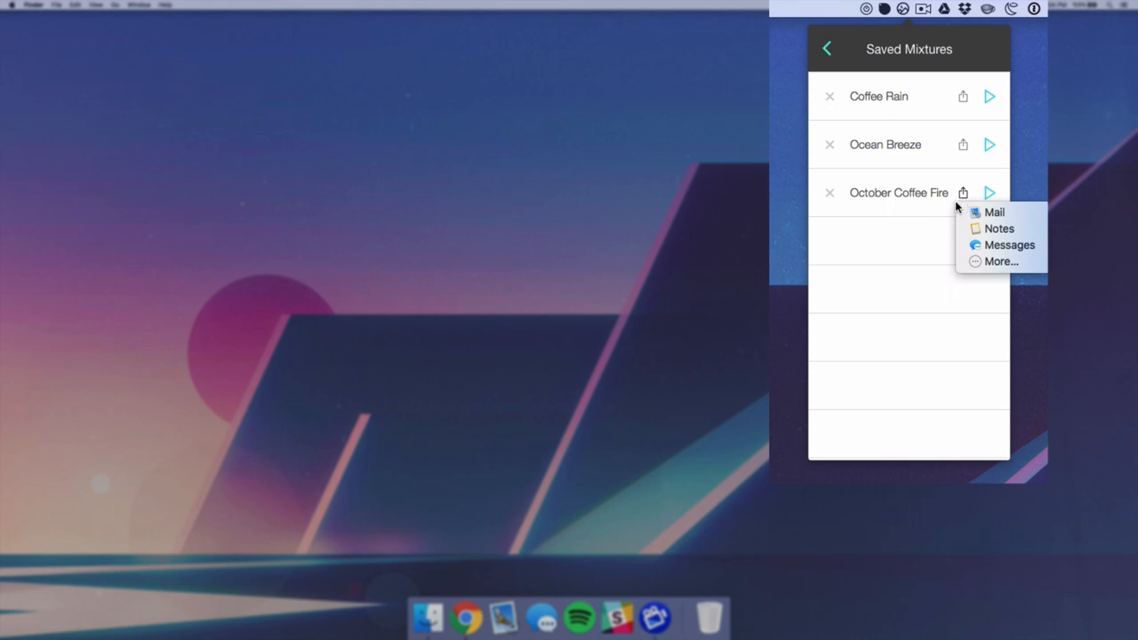
{"action": "left_click", "coordinate": [885, 259]}
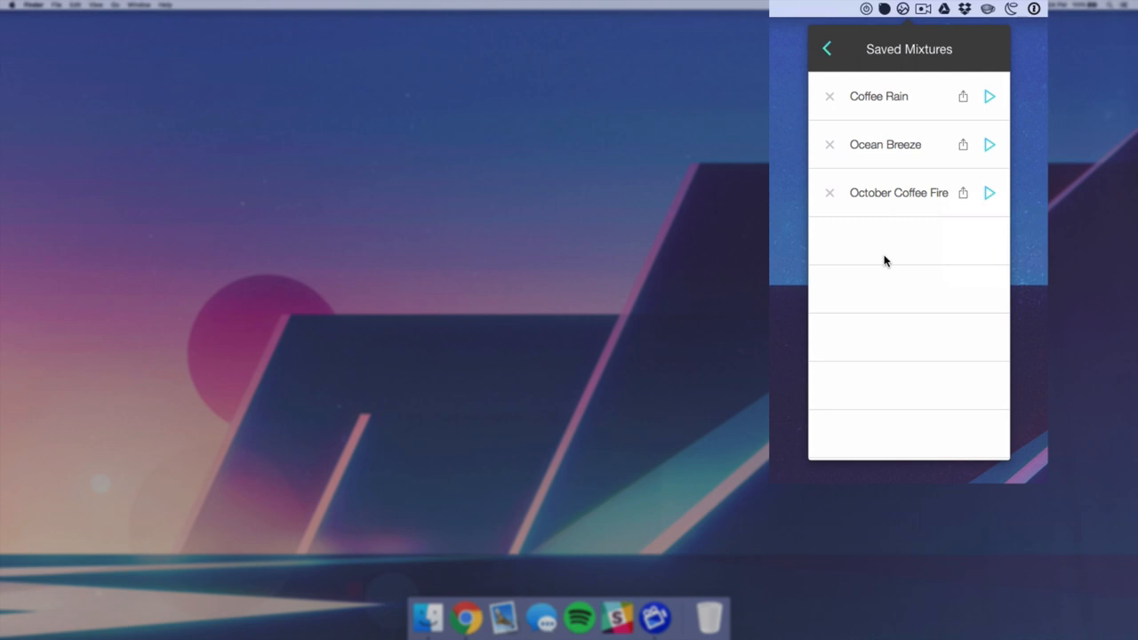
{"action": "mouse_move", "coordinate": [936, 213]}
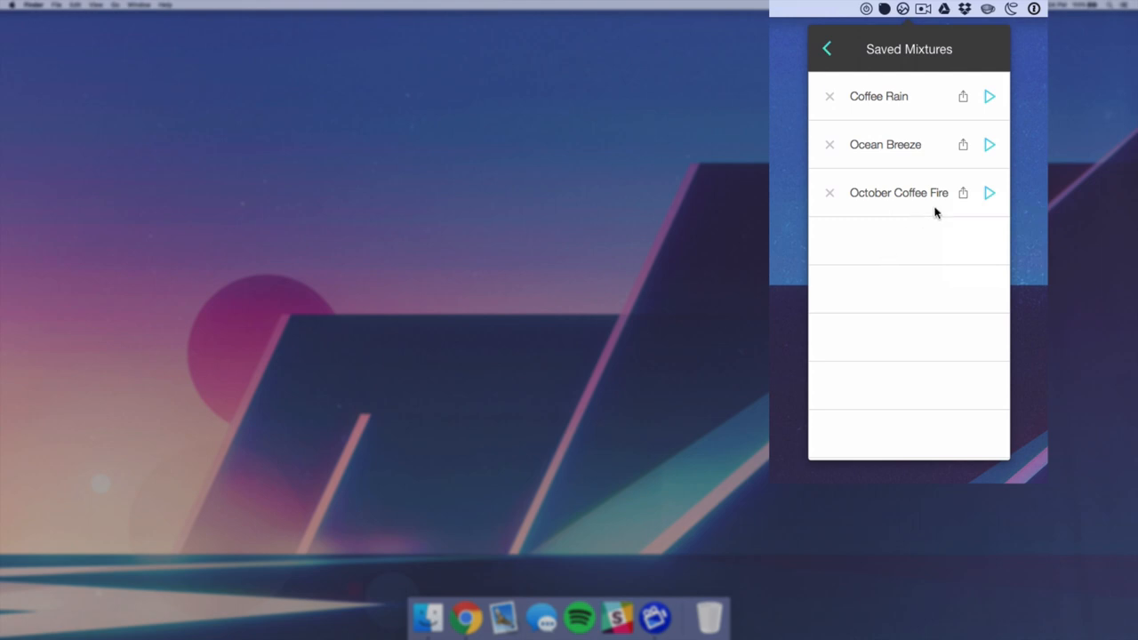
{"action": "left_click", "coordinate": [964, 192]}
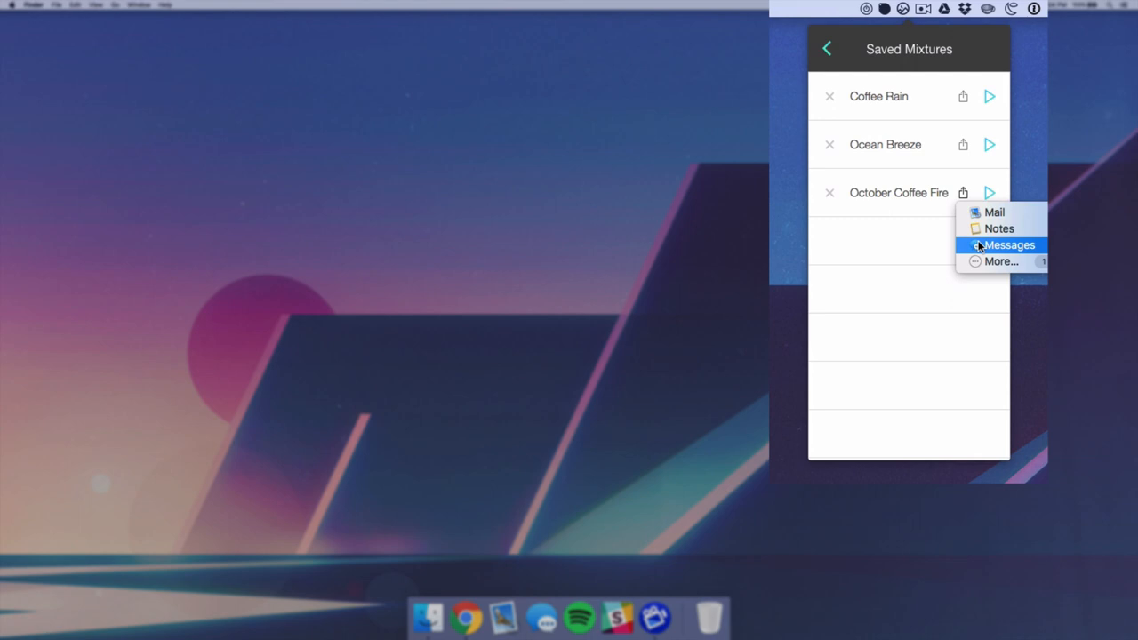
{"action": "left_click", "coordinate": [1011, 245]}
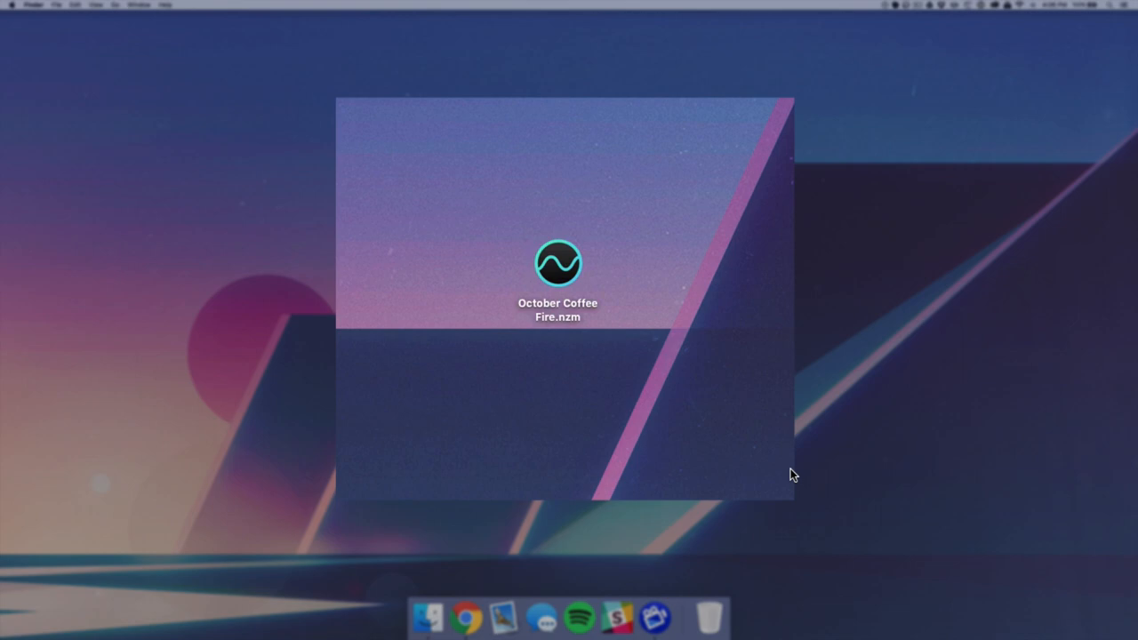
{"action": "left_click", "coordinate": [559, 263]}
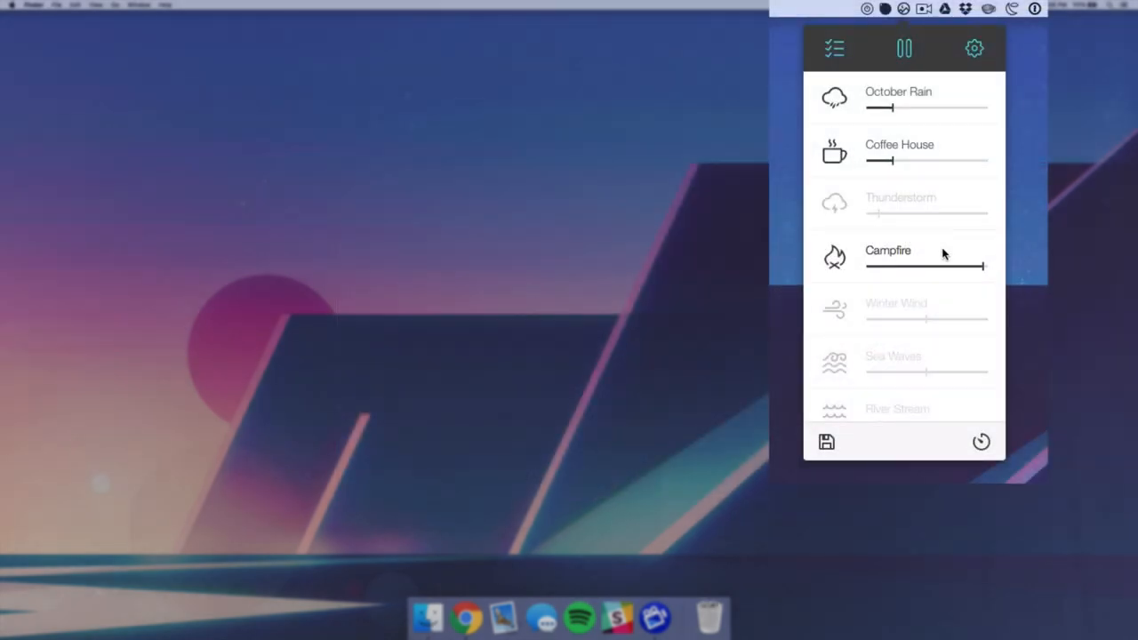
{"action": "left_click", "coordinate": [982, 441]}
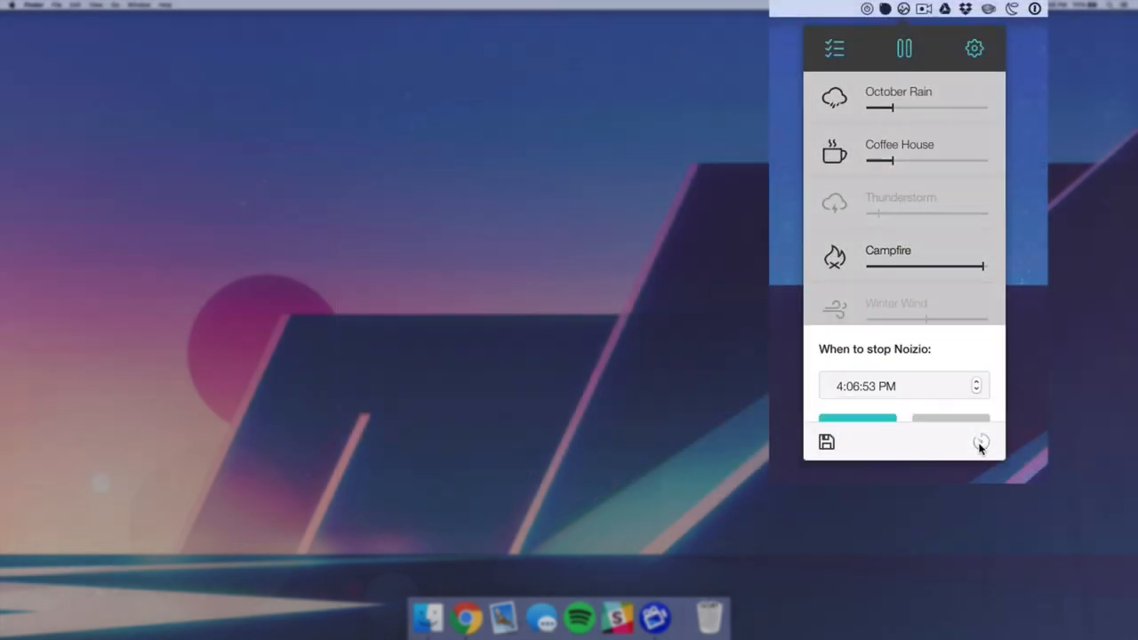
{"action": "left_click", "coordinate": [982, 441]}
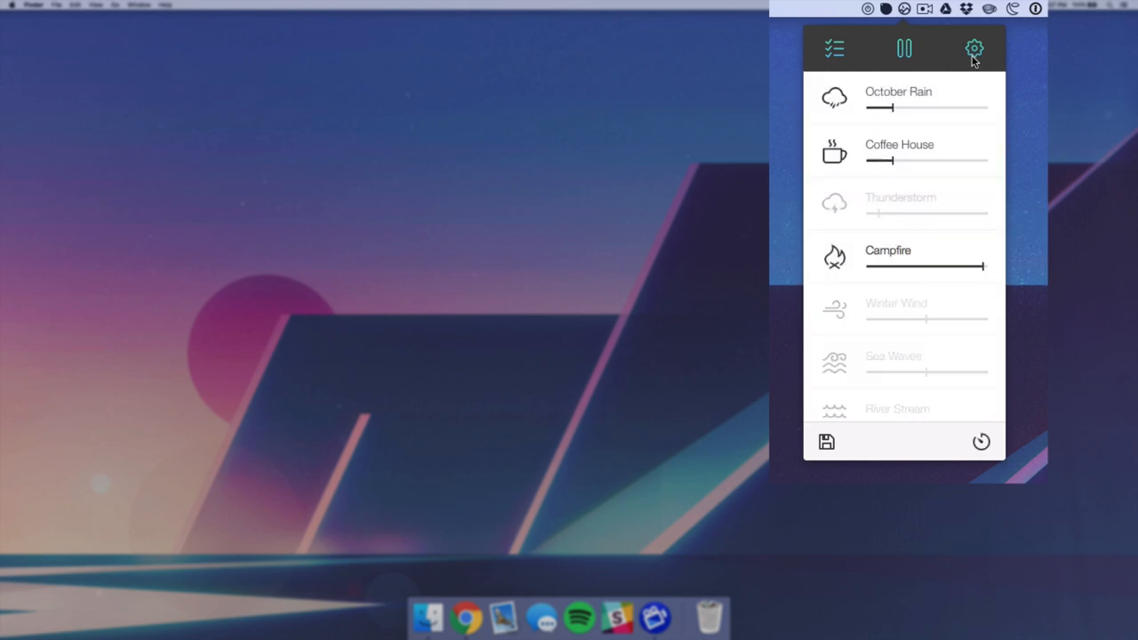
In Settings, adjust the overall volume down to roughly a quarter.
{"action": "left_click", "coordinate": [974, 48]}
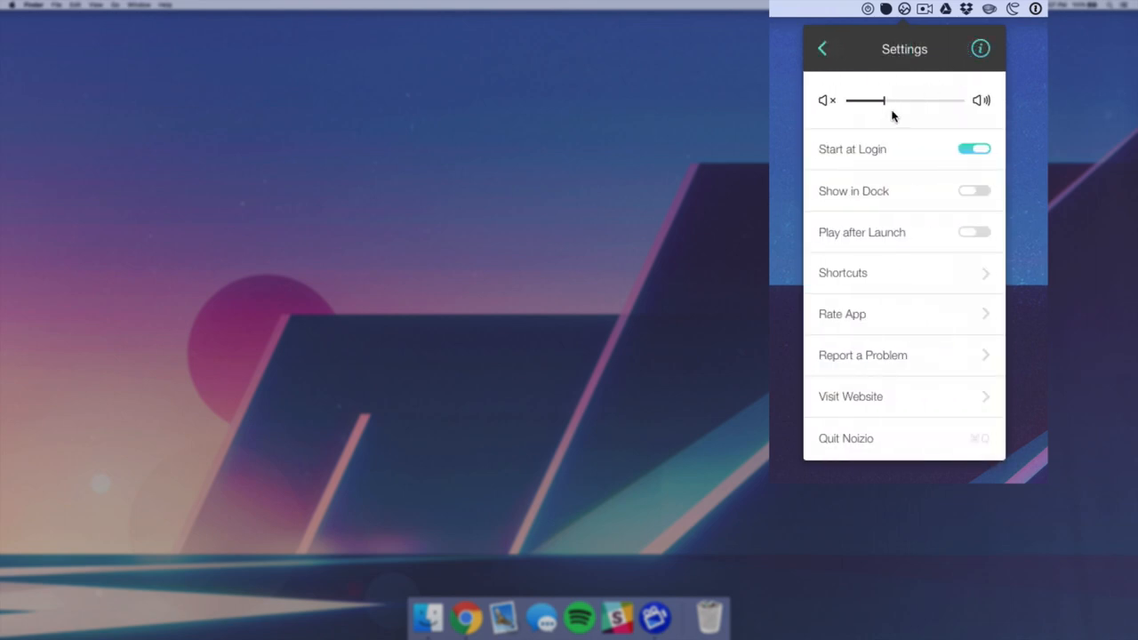
{"action": "left_click_drag", "start_coordinate": [864, 99], "coordinate": [946, 100]}
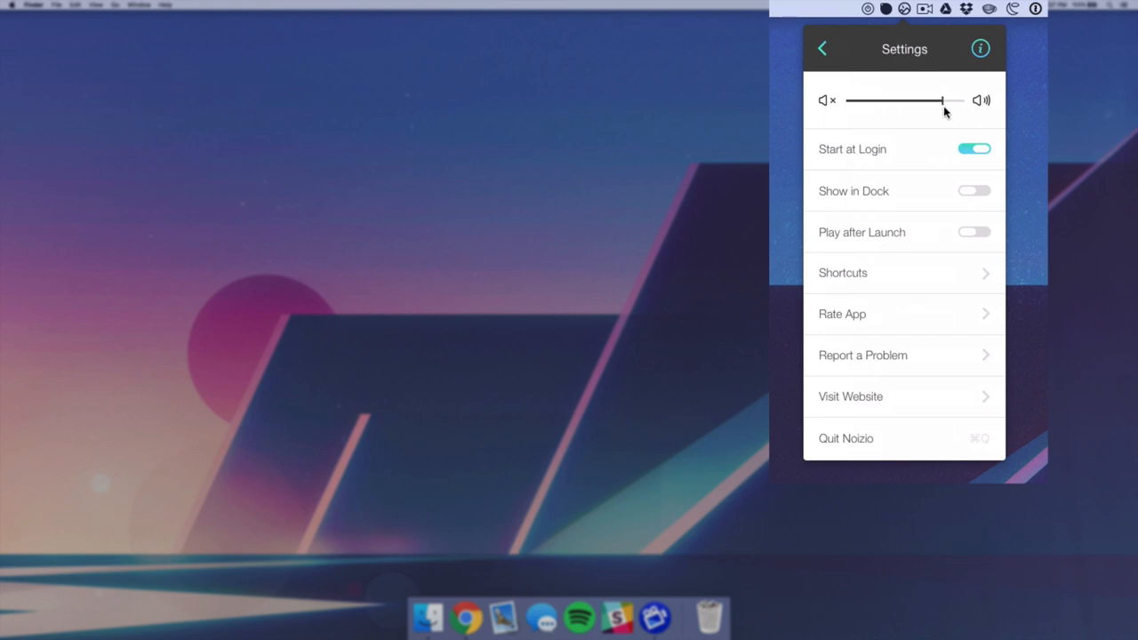
{"action": "left_click_drag", "start_coordinate": [952, 100], "coordinate": [875, 100]}
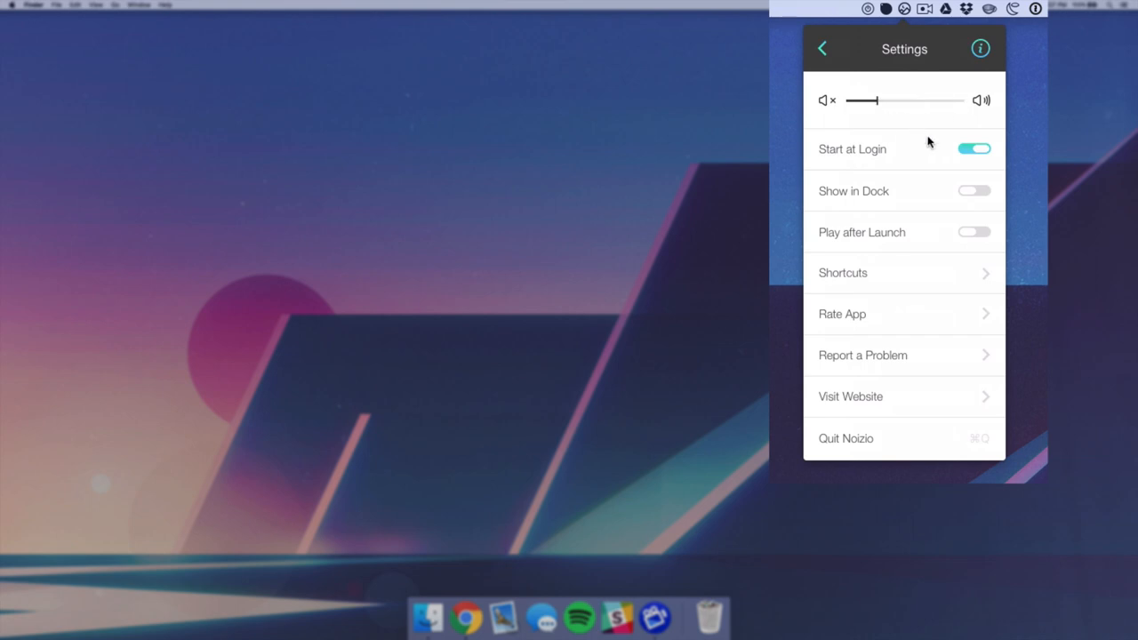
{"action": "mouse_move", "coordinate": [928, 231]}
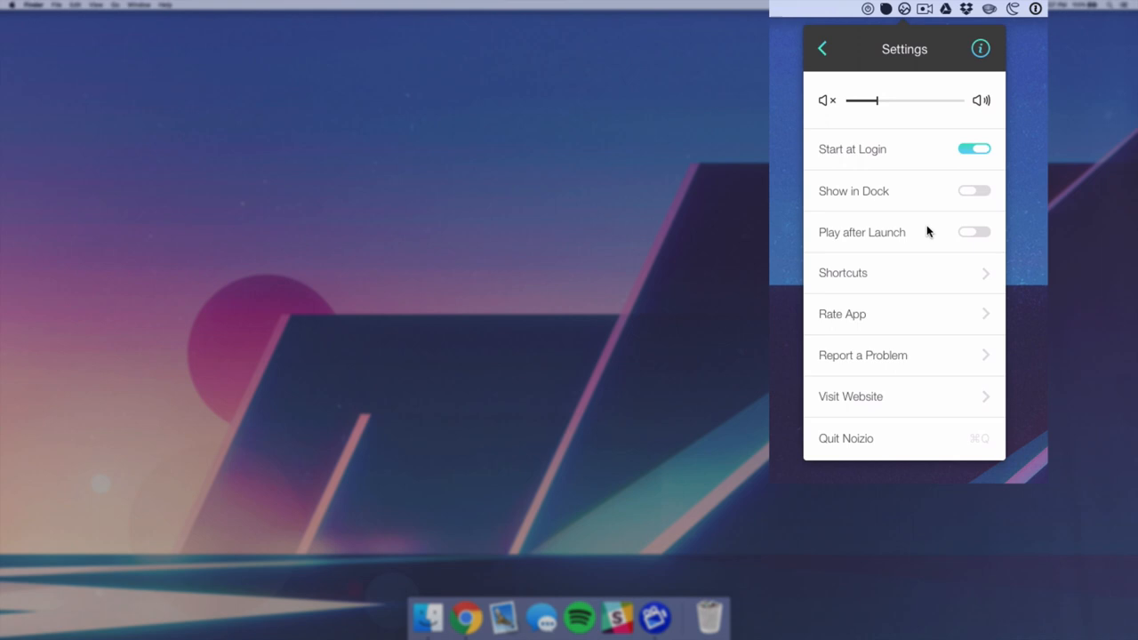
{"action": "mouse_move", "coordinate": [972, 238]}
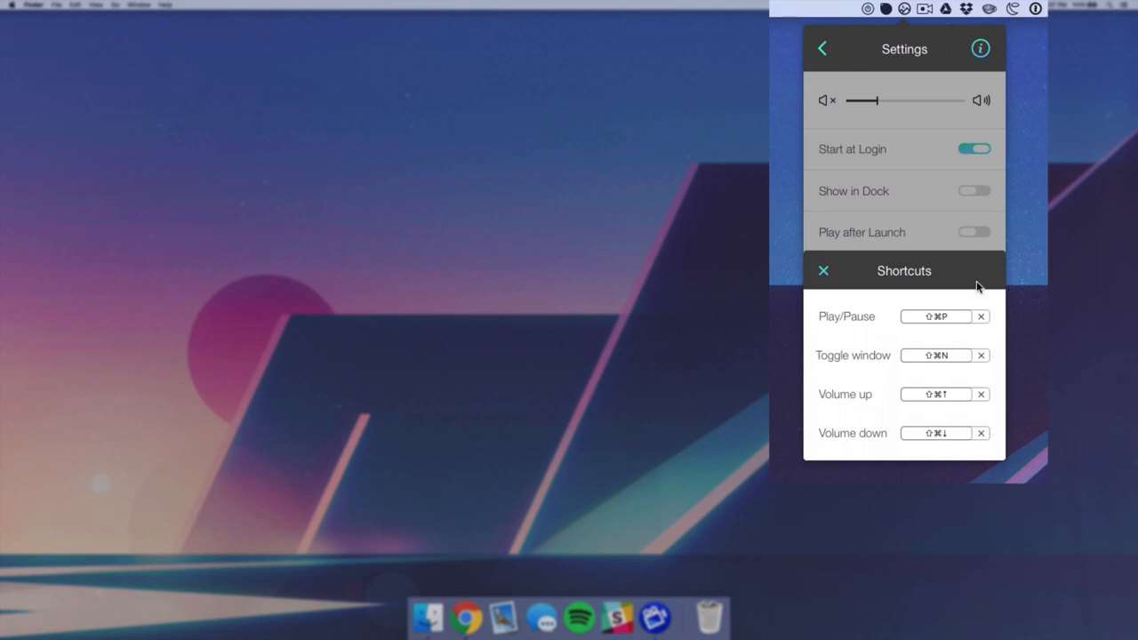
{"action": "mouse_move", "coordinate": [869, 366]}
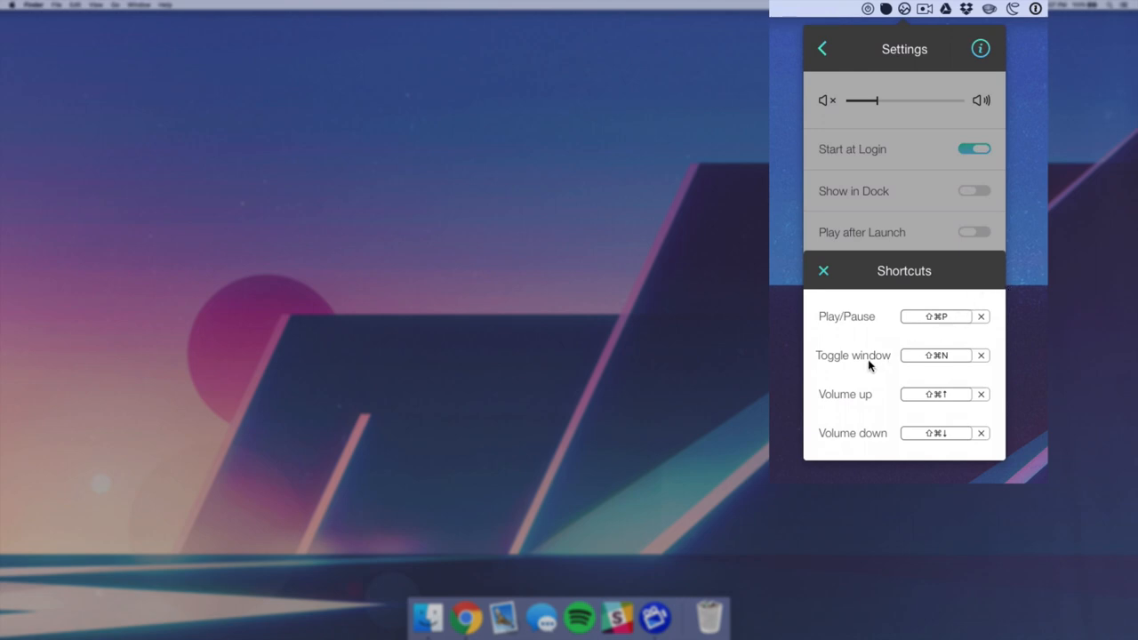
{"action": "mouse_move", "coordinate": [944, 368]}
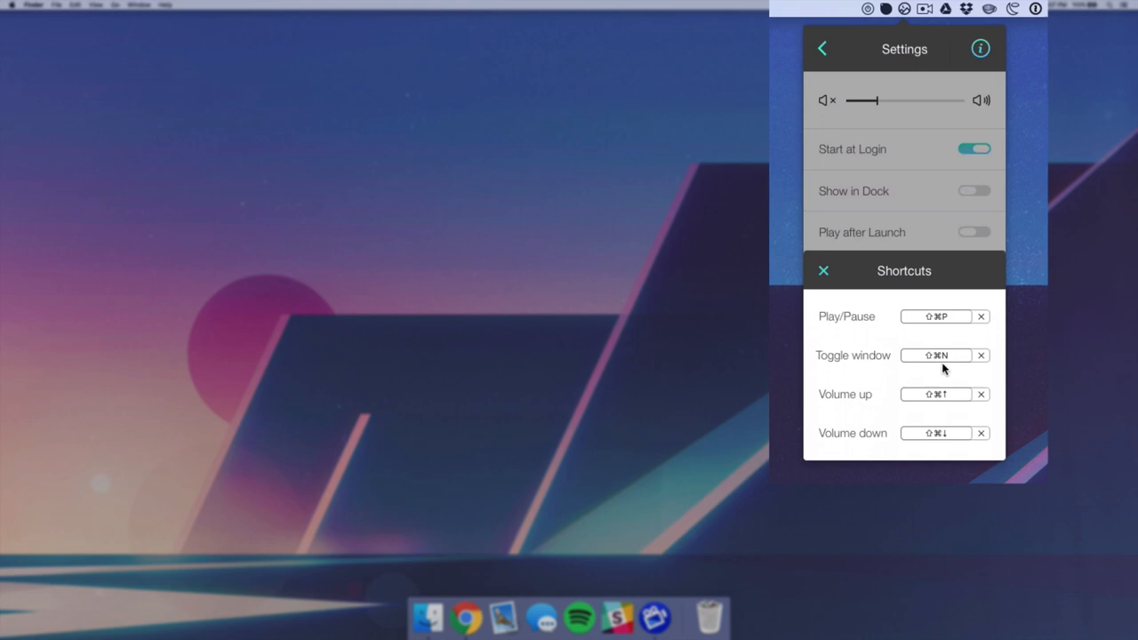
{"action": "mouse_move", "coordinate": [934, 356]}
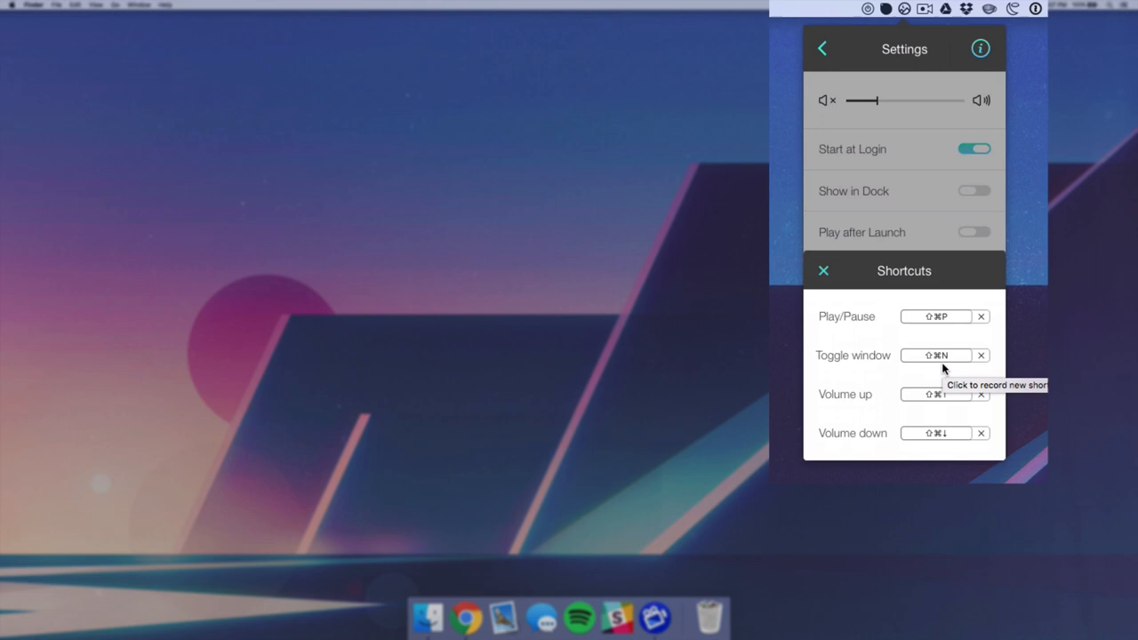
{"action": "mouse_move", "coordinate": [950, 338]}
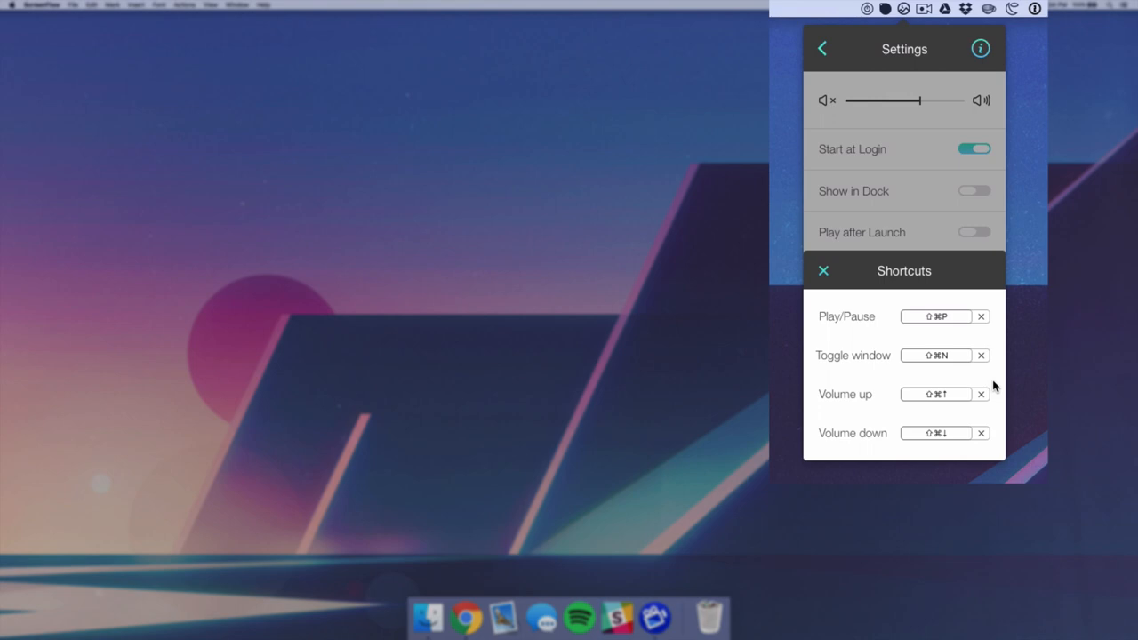
Nudge the overall volume slider to about half while the Shortcuts list is shown.
{"action": "left_click_drag", "start_coordinate": [921, 100], "coordinate": [898, 99]}
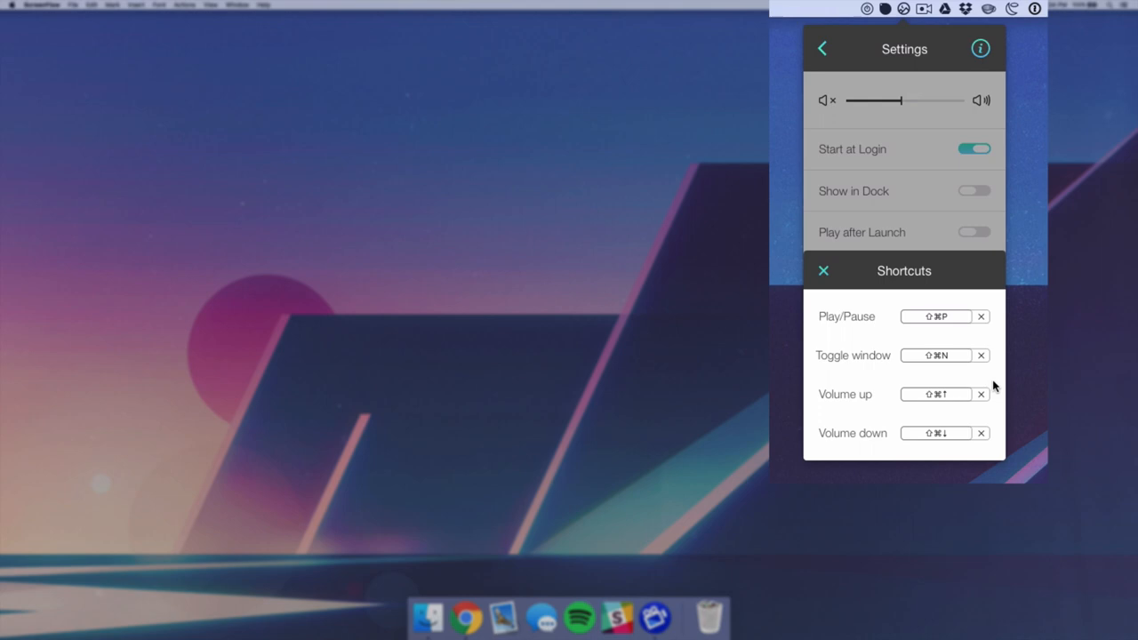